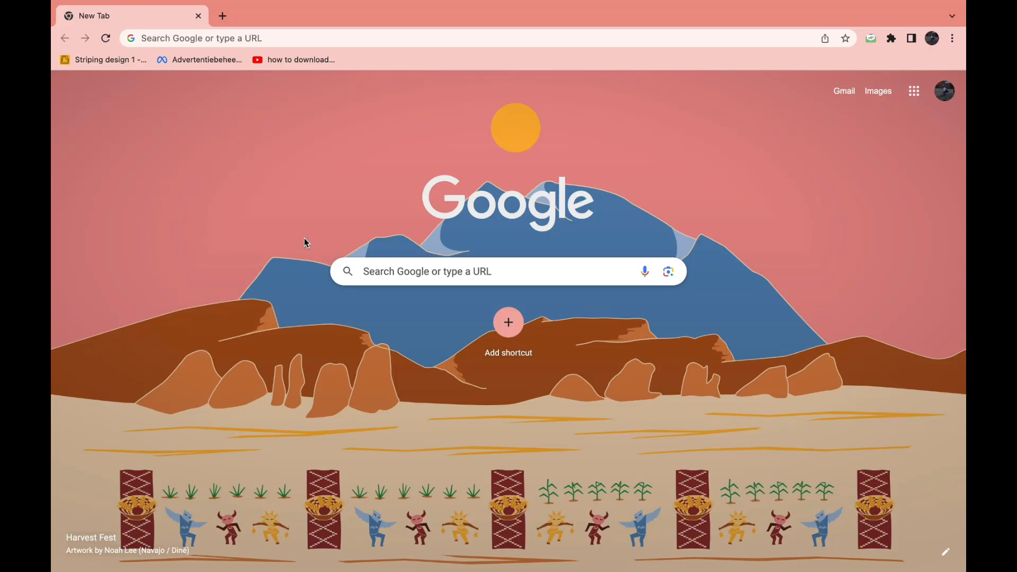
mouse_move(350, 265)
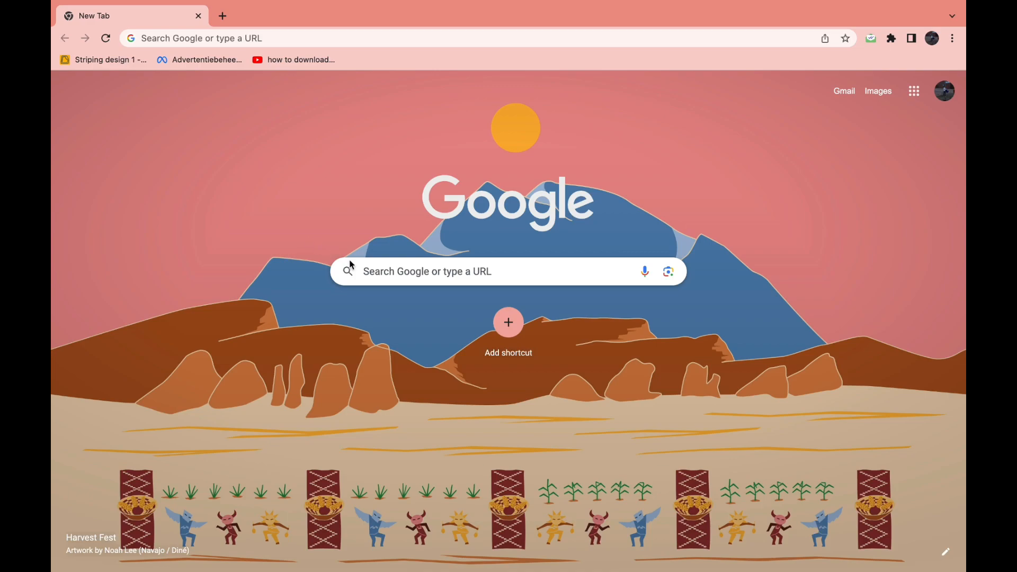
mouse_move(376, 241)
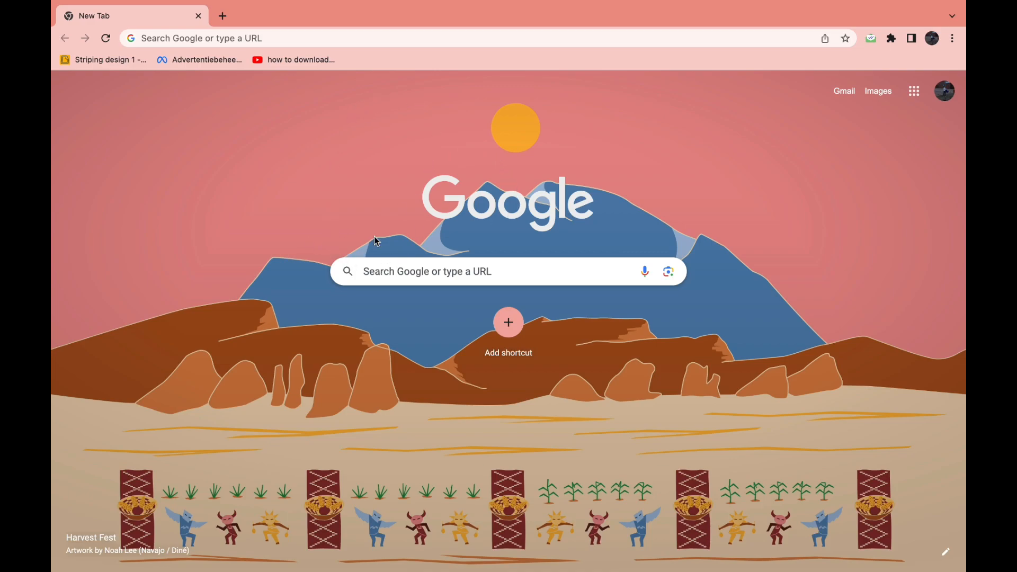
Search Google for 'shopify' from the new tab and reach the Shopify homepage
left_click(489, 271)
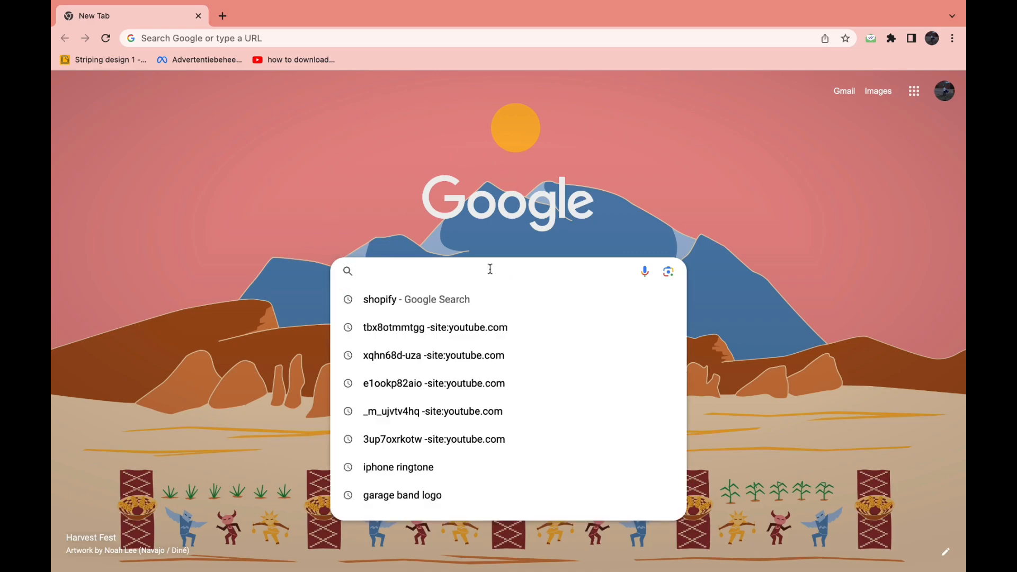
type("shopify")
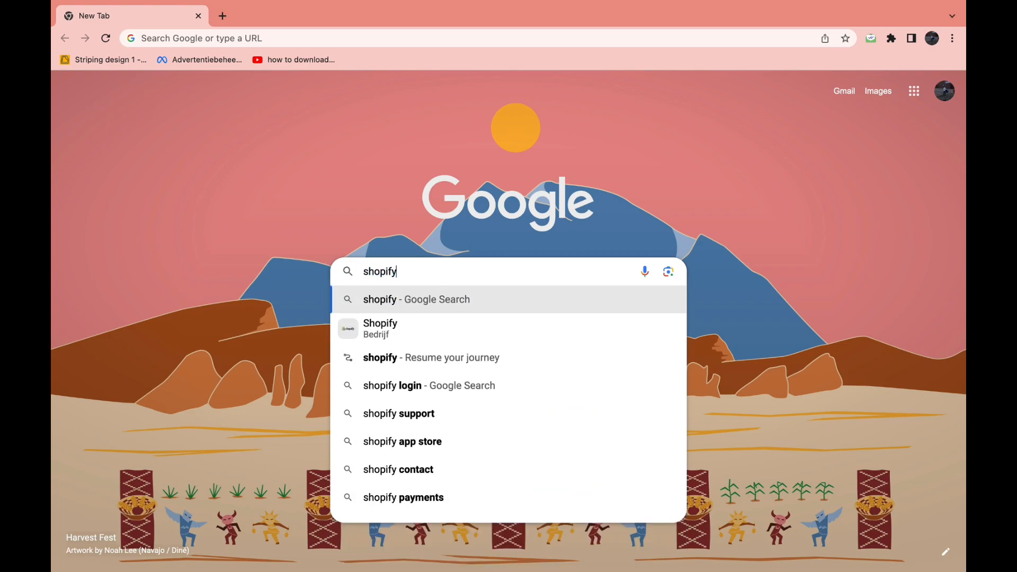
key("Enter")
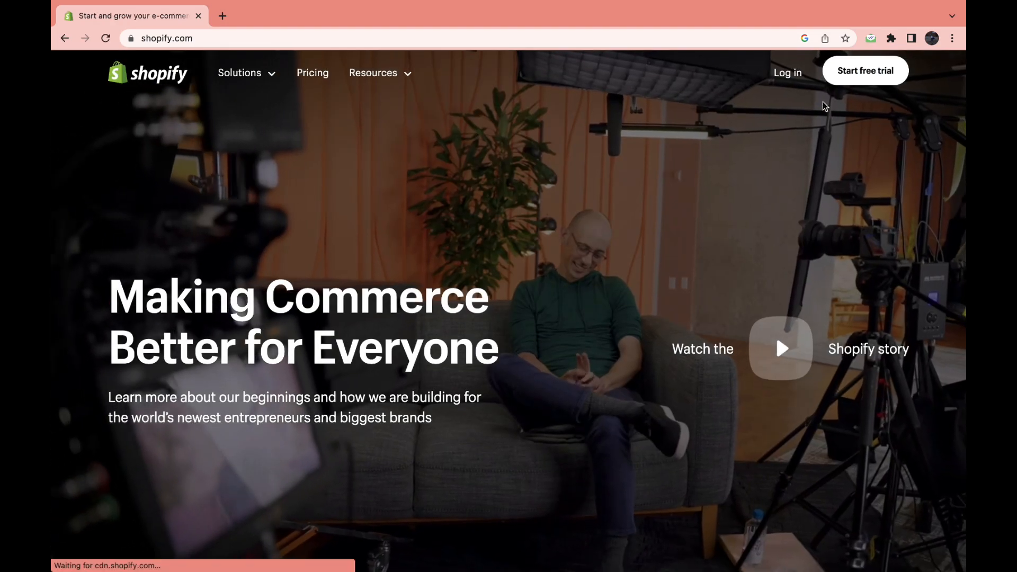
Sign in to the store admin and reach the Shopify App Store via Add apps
left_click(788, 72)
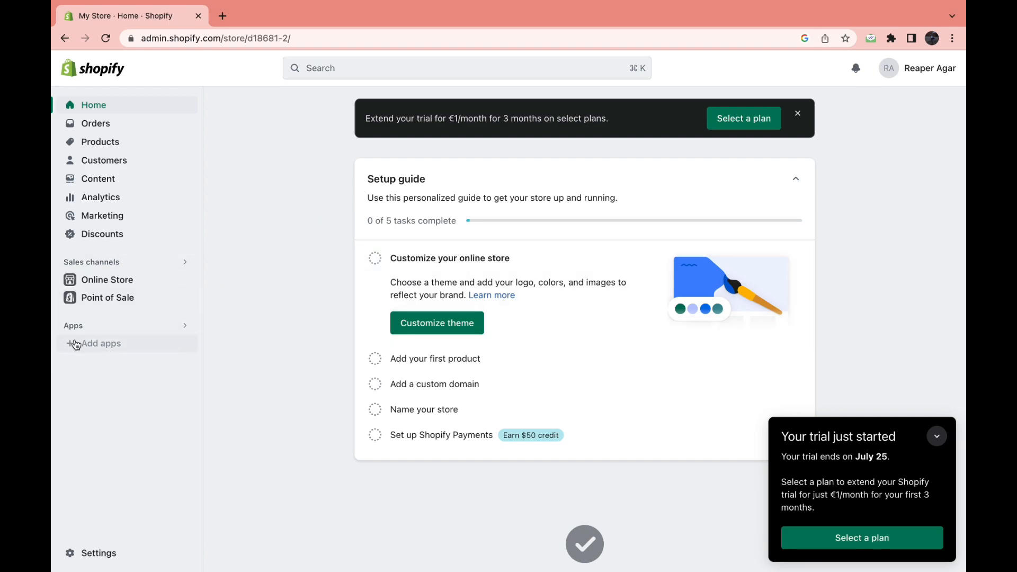
left_click(101, 343)
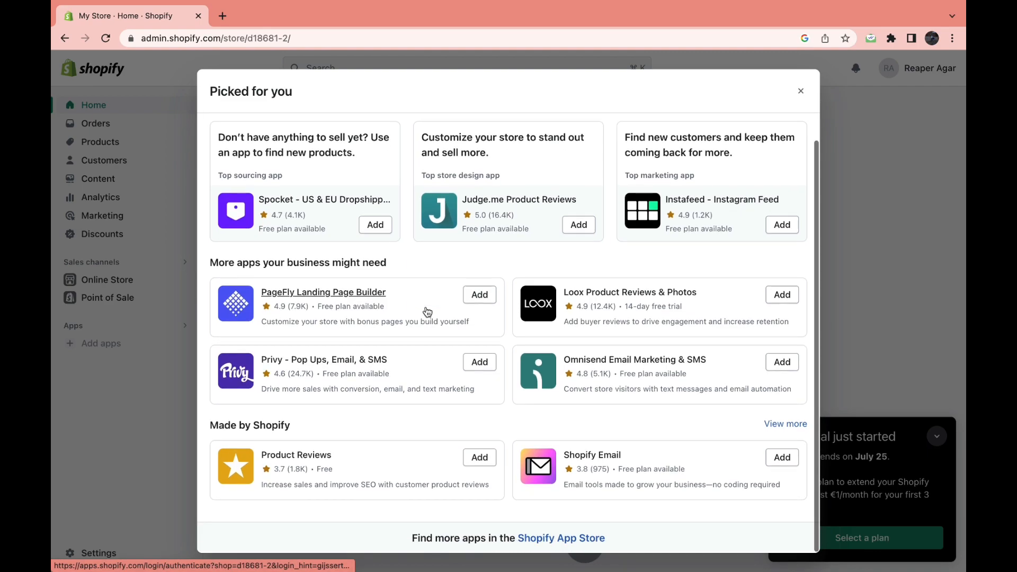
mouse_move(518, 545)
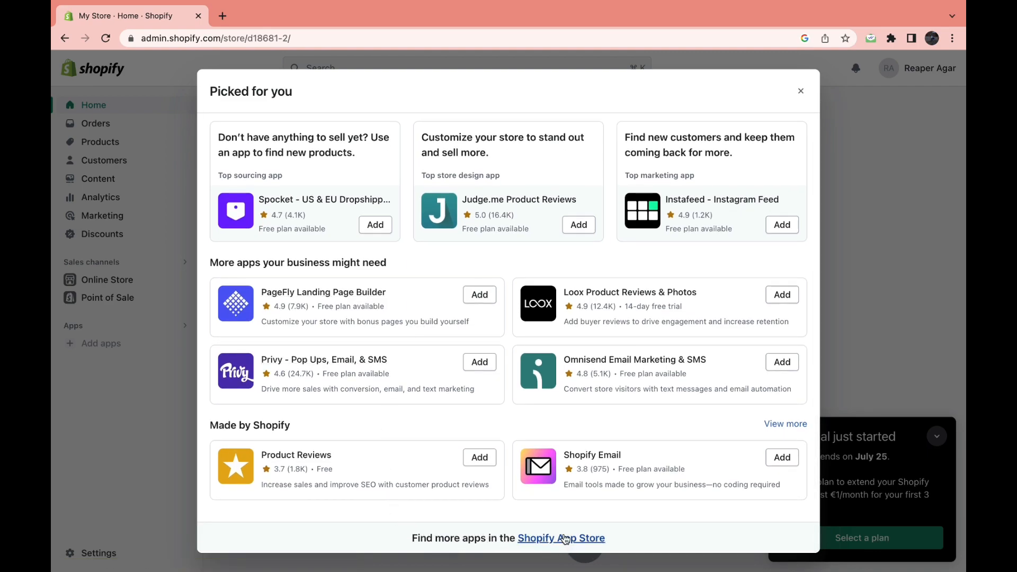
left_click(561, 538)
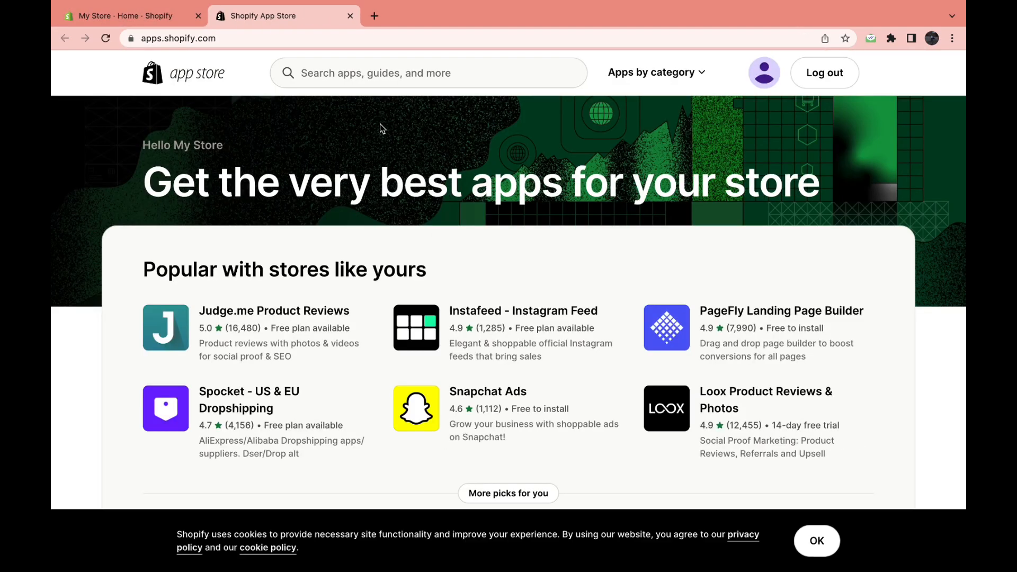
Search the App Store for 'cj dropshipping' and add the CJdropshipping app to the store
type("cj dropshippi")
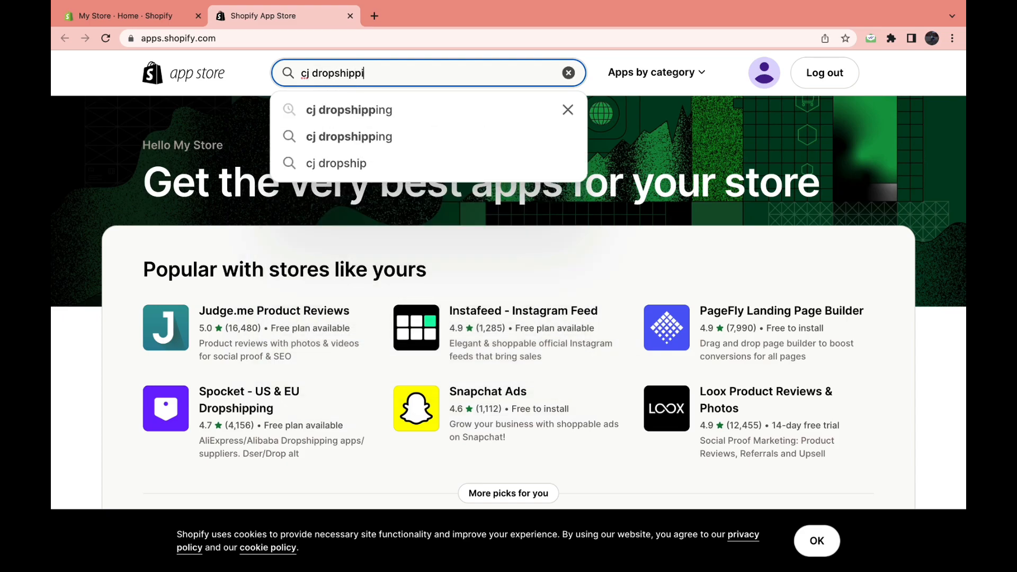
key("Enter")
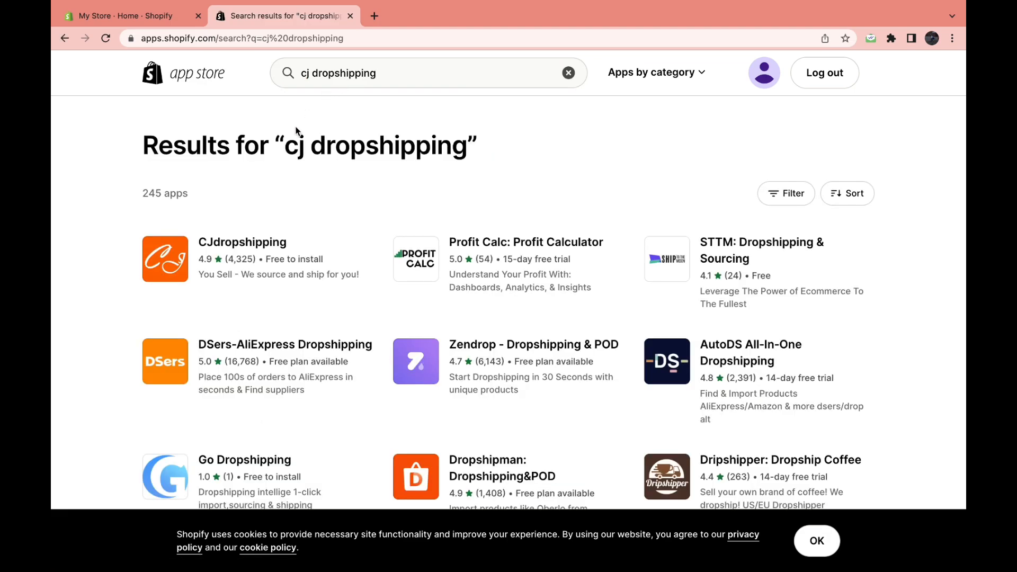
left_click(241, 242)
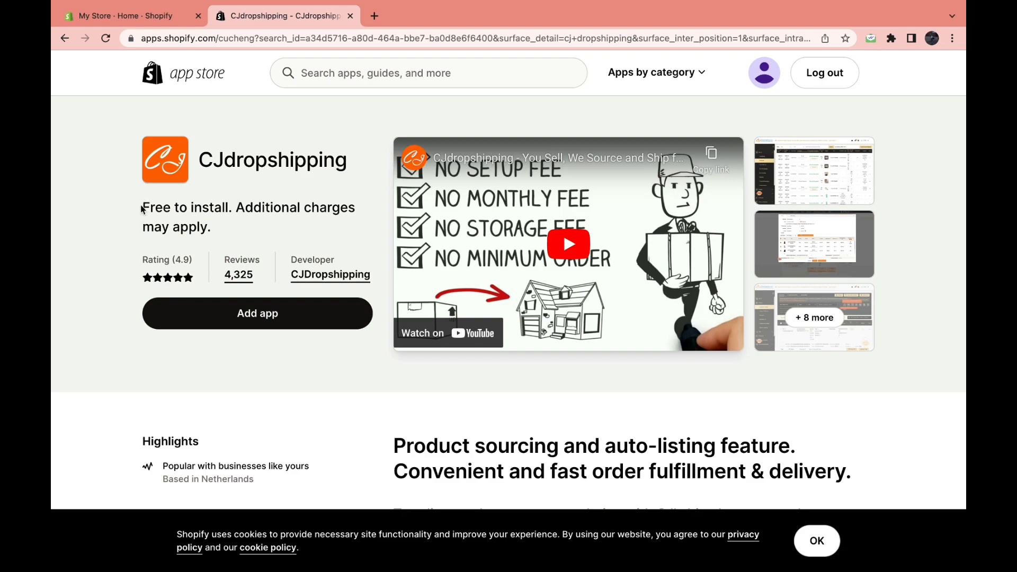
double_click(158, 208)
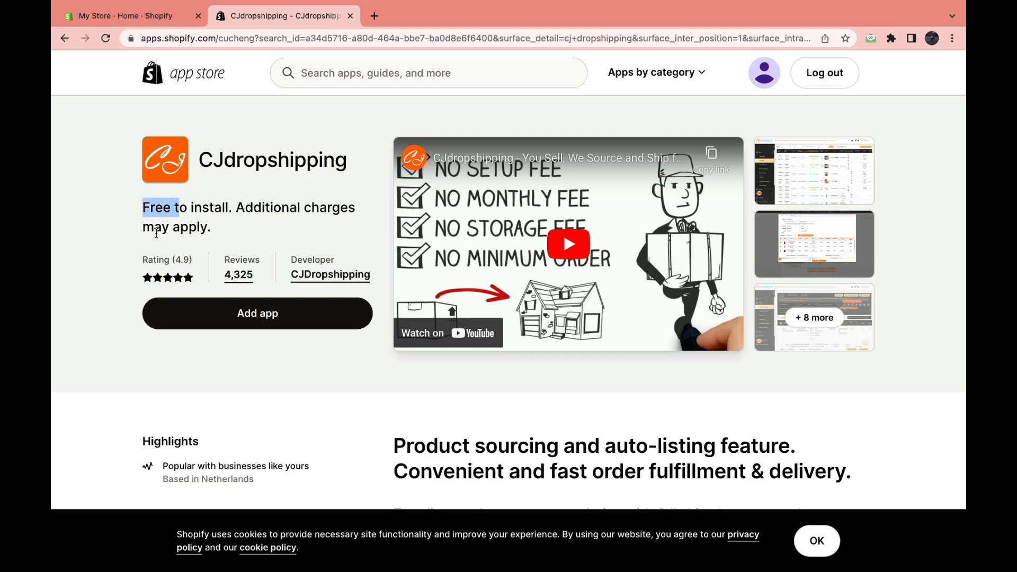
mouse_move(247, 234)
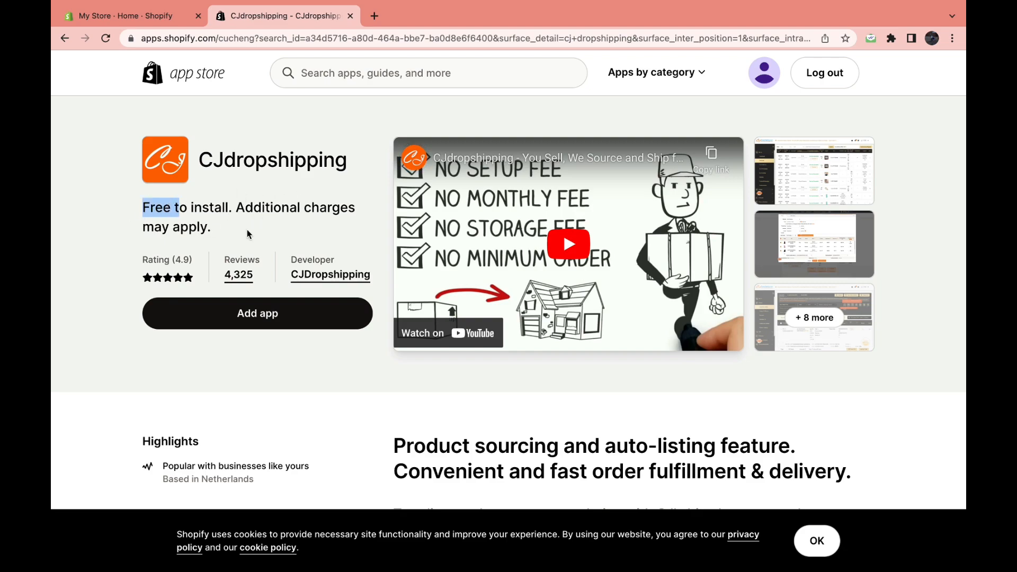
scroll("down", 3)
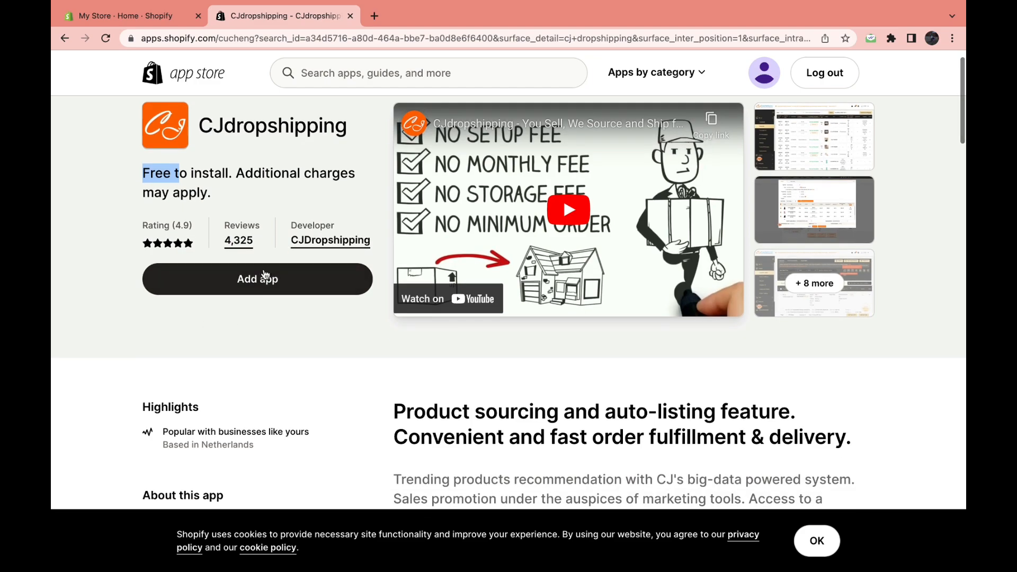
left_click(257, 280)
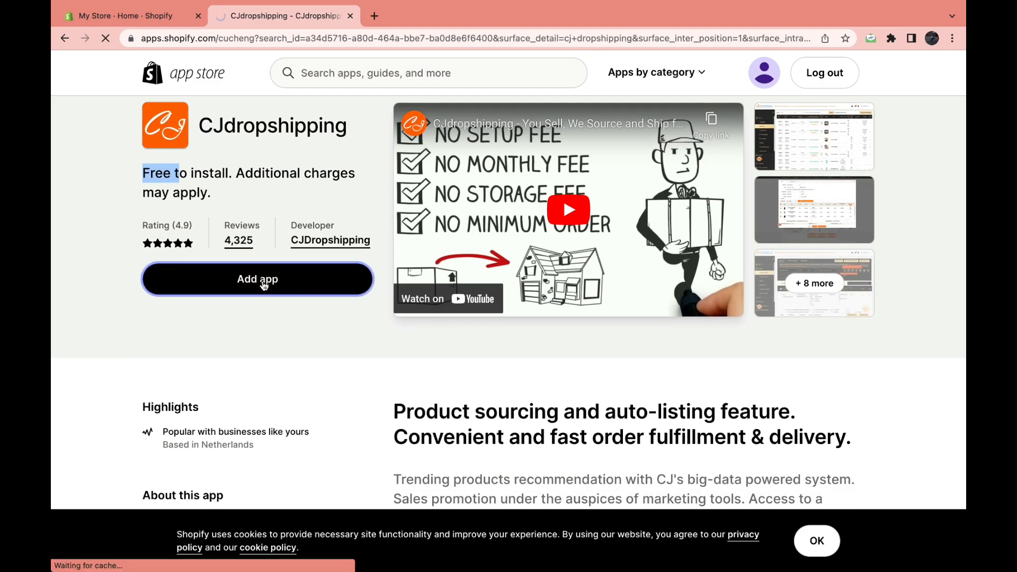
Approve installing CJDropshipping with access to customer and store information
left_click(257, 280)
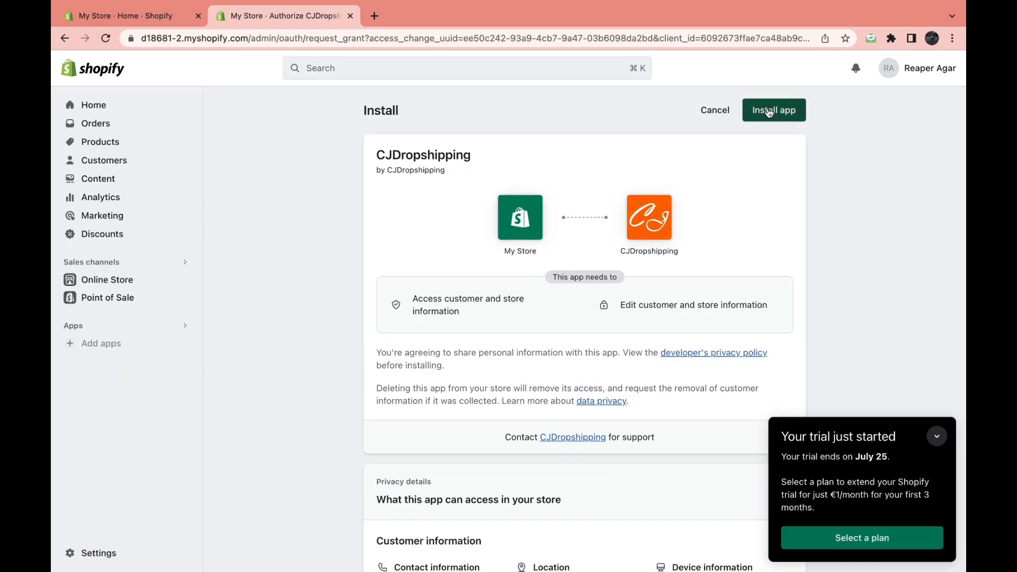
left_click(773, 109)
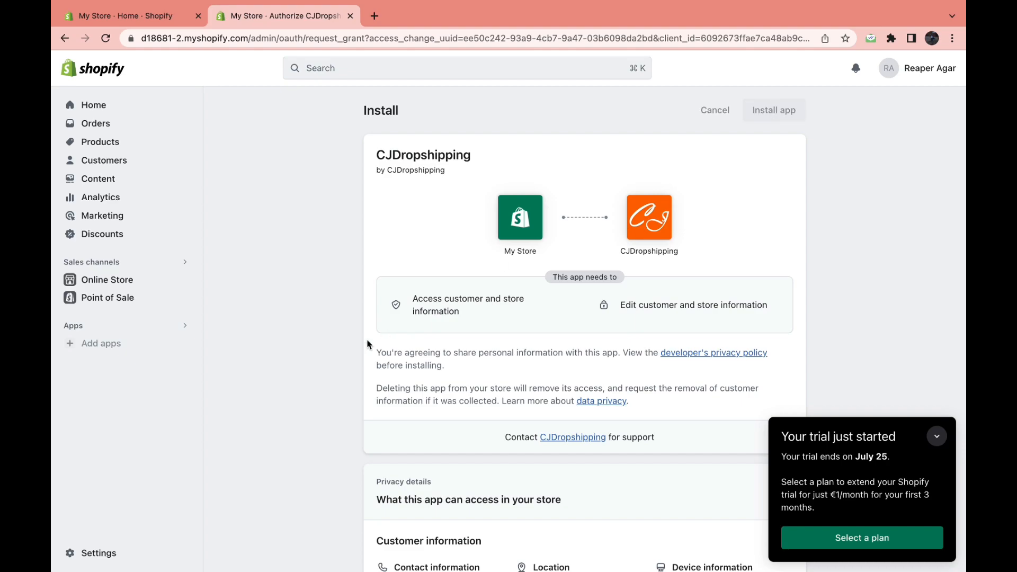
left_click(773, 110)
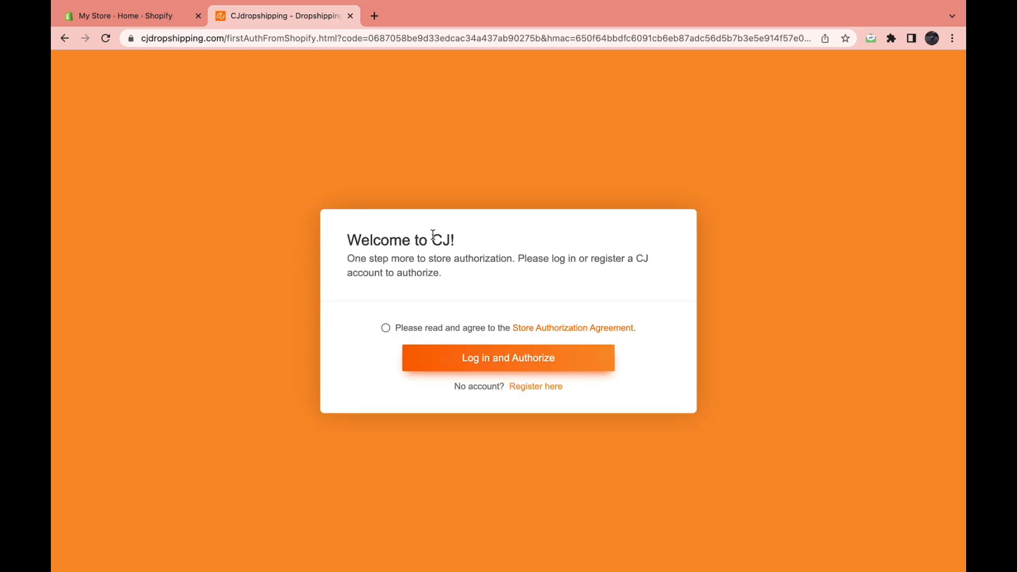
mouse_move(534, 390)
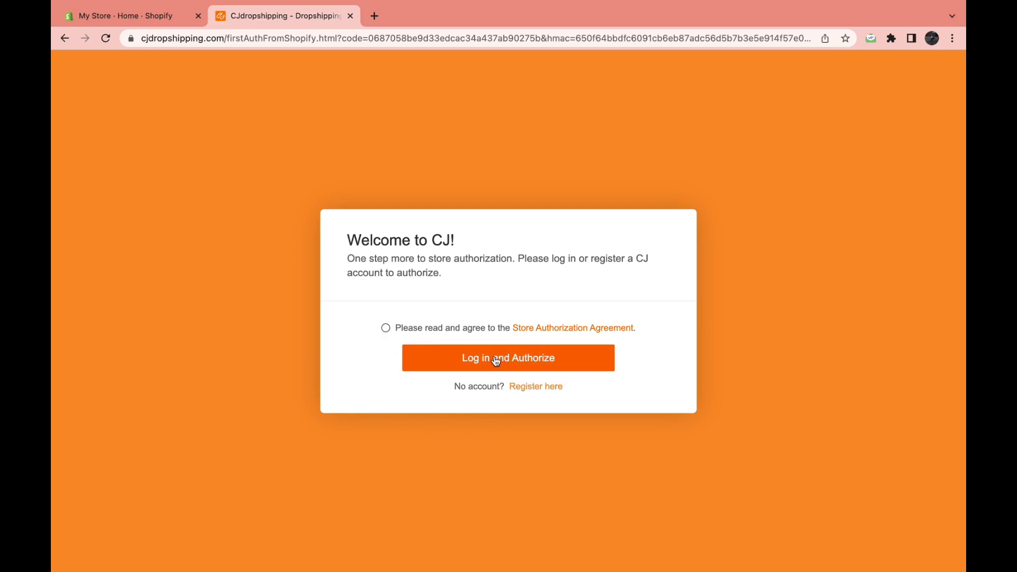
mouse_move(516, 397)
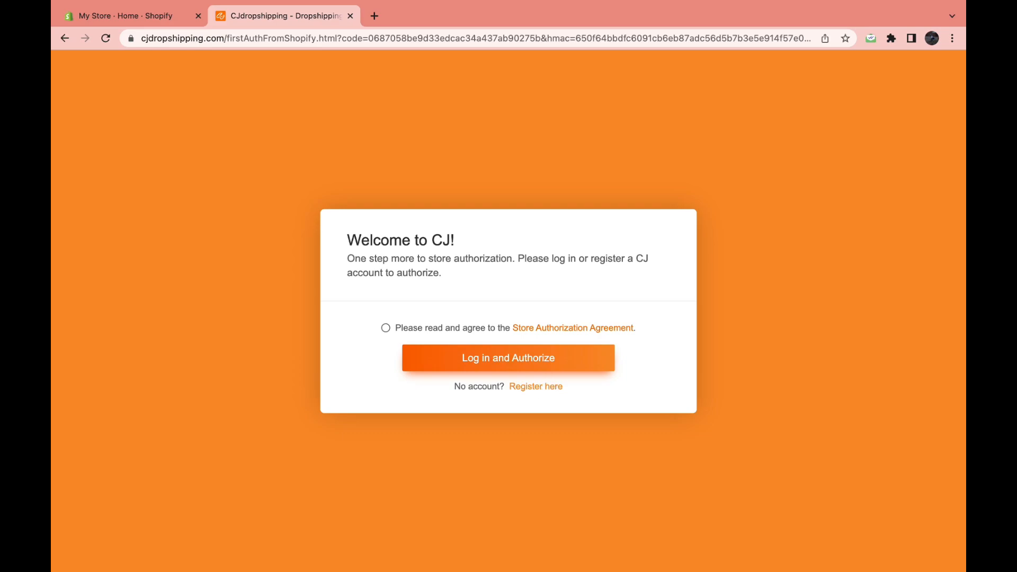
Agree to the Store Authorization Agreement and register a new CJ account with email, password and username
left_click(386, 329)
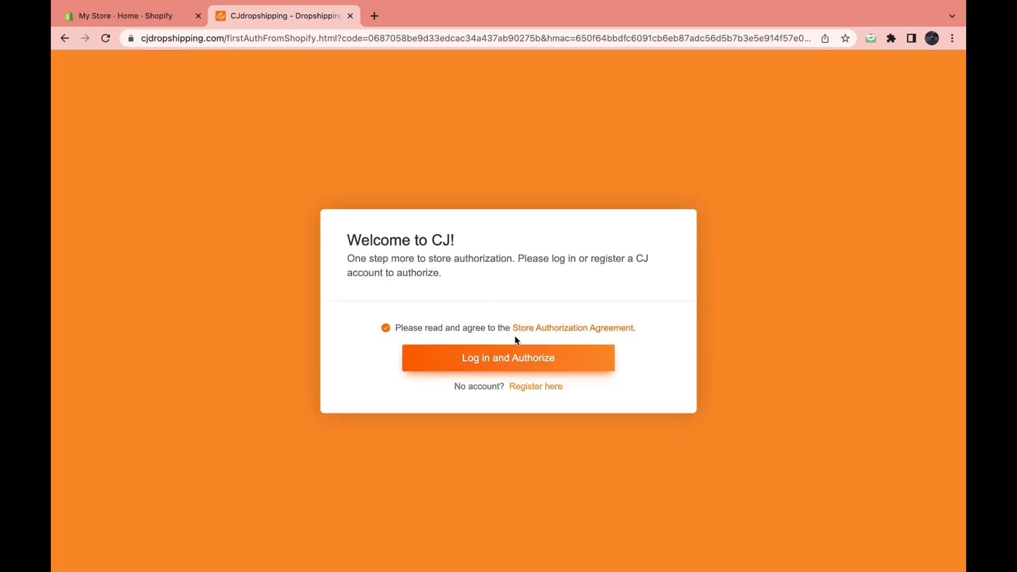
left_click(536, 386)
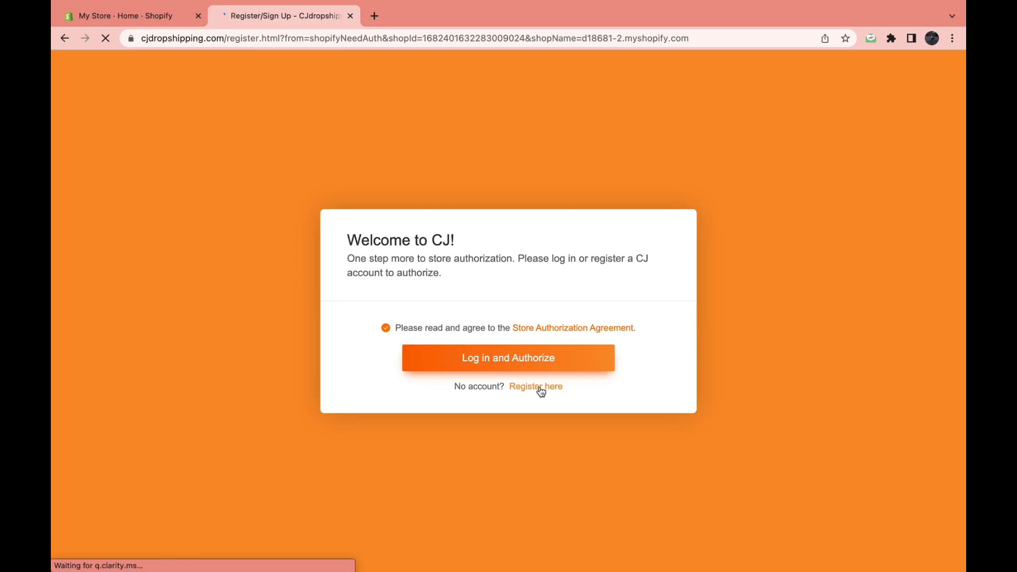
left_click(536, 386)
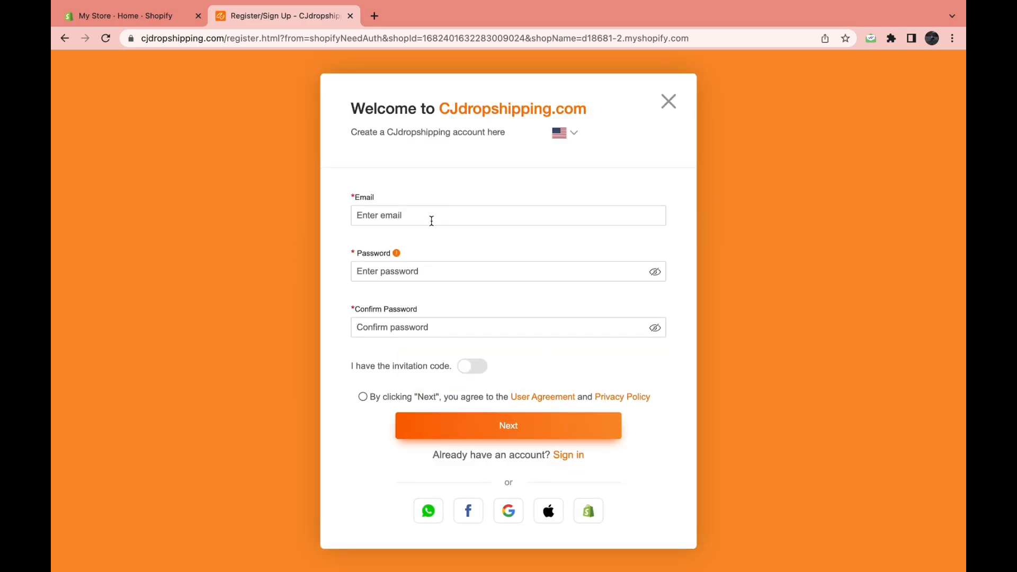
mouse_move(418, 320)
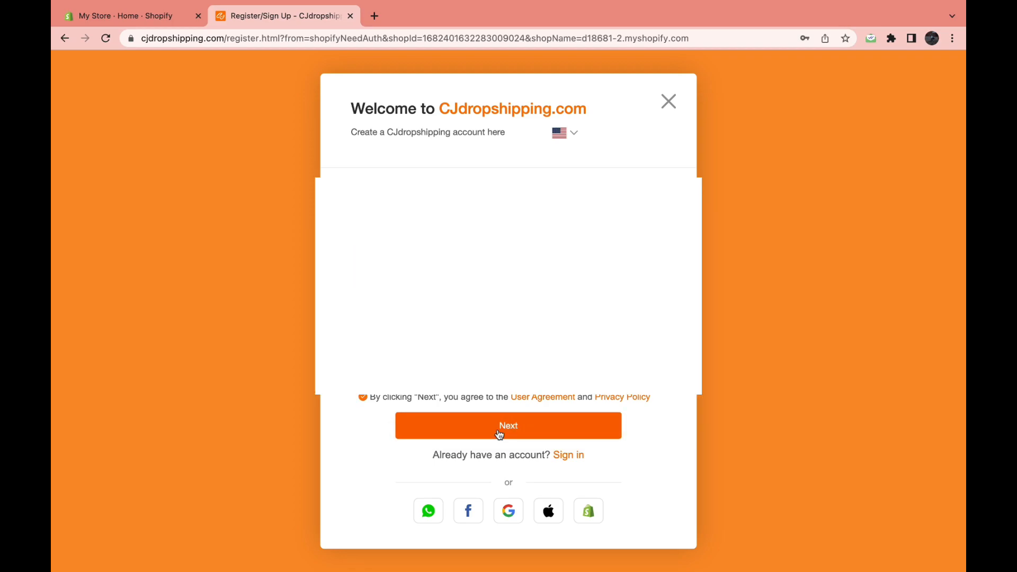
left_click(508, 426)
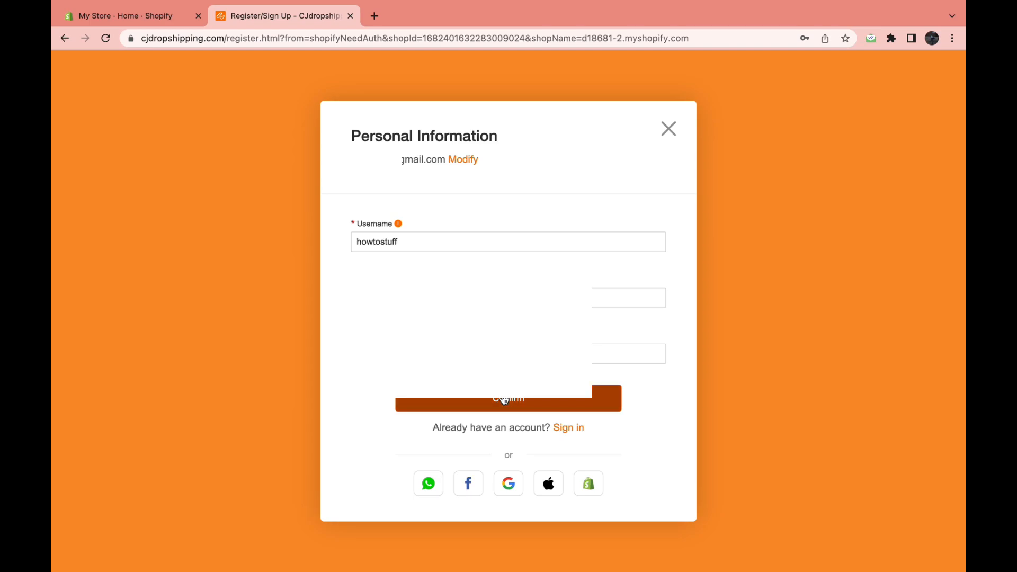
left_click(509, 397)
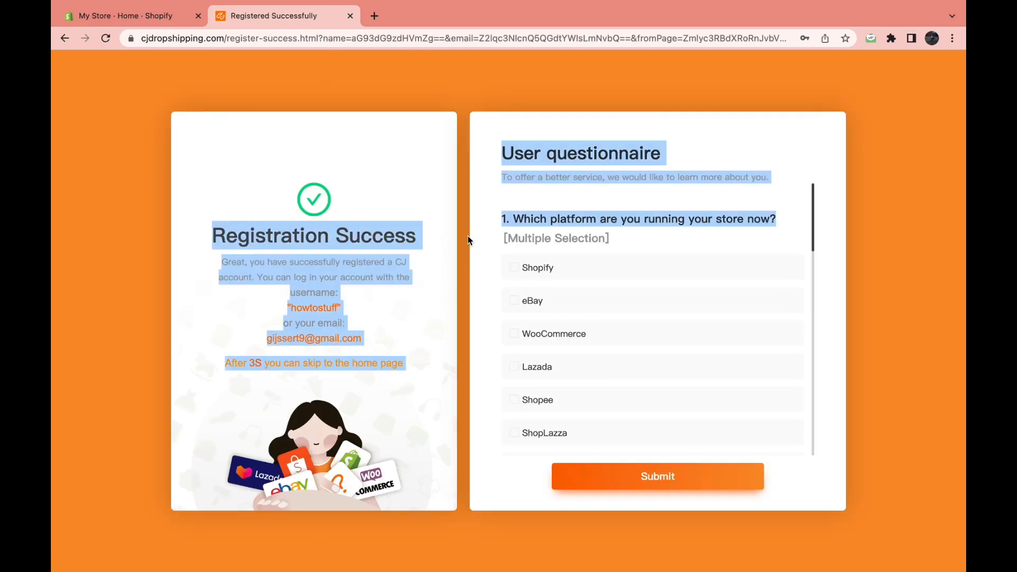
Submit the questionnaire with Shopify chosen as the store platform
left_click(514, 266)
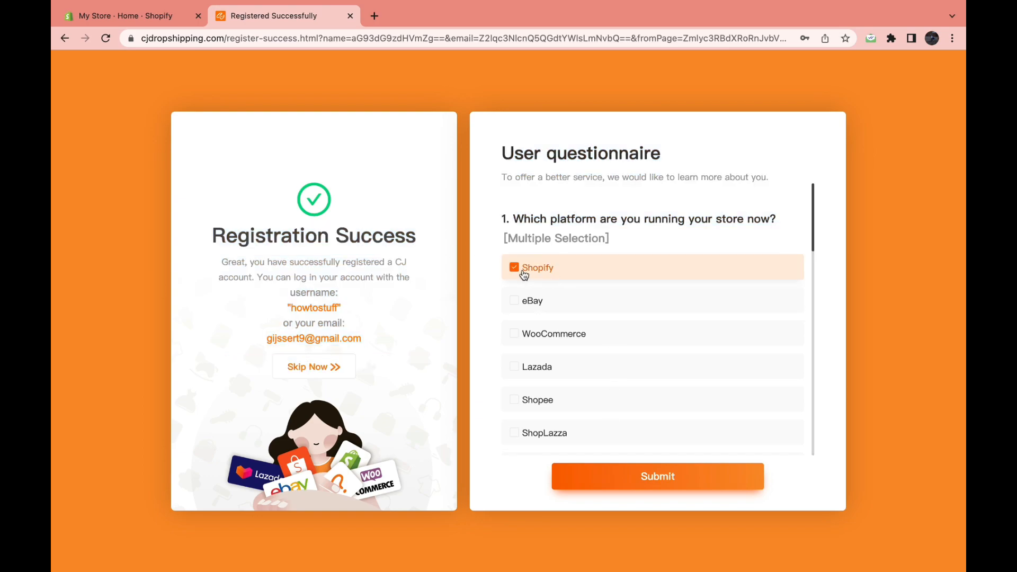
scroll("down", 3)
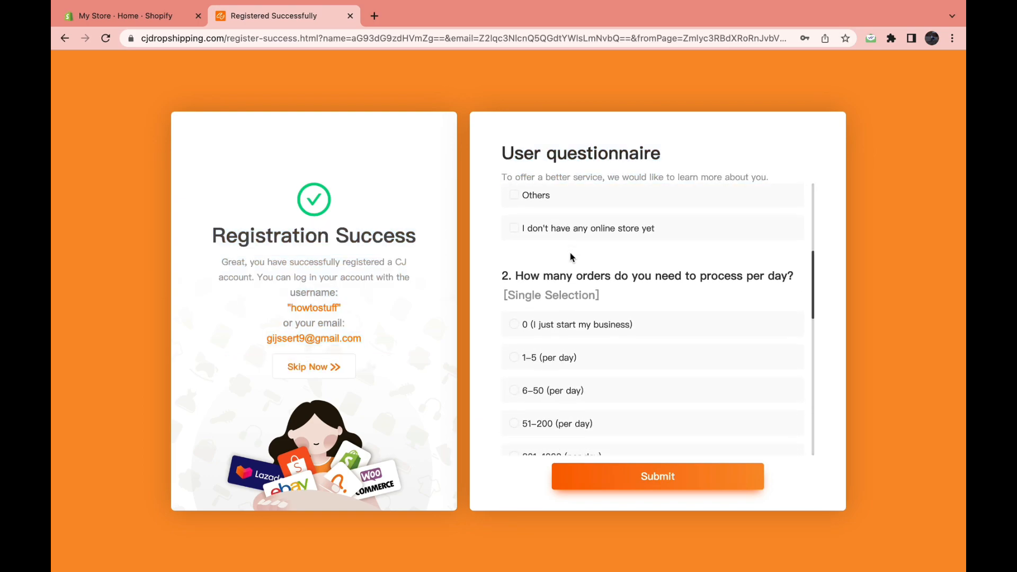
scroll("down", 3)
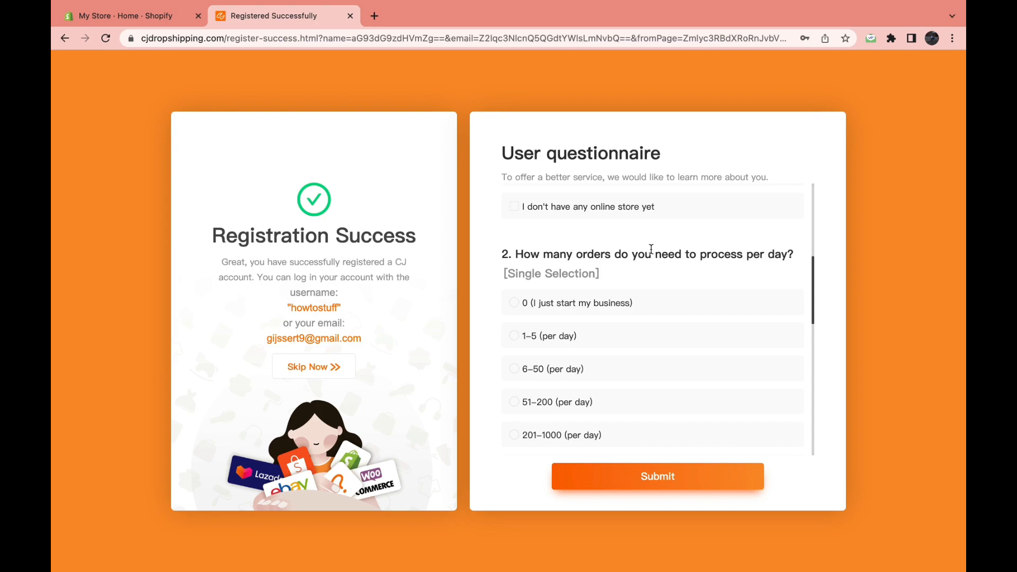
scroll("down", 3)
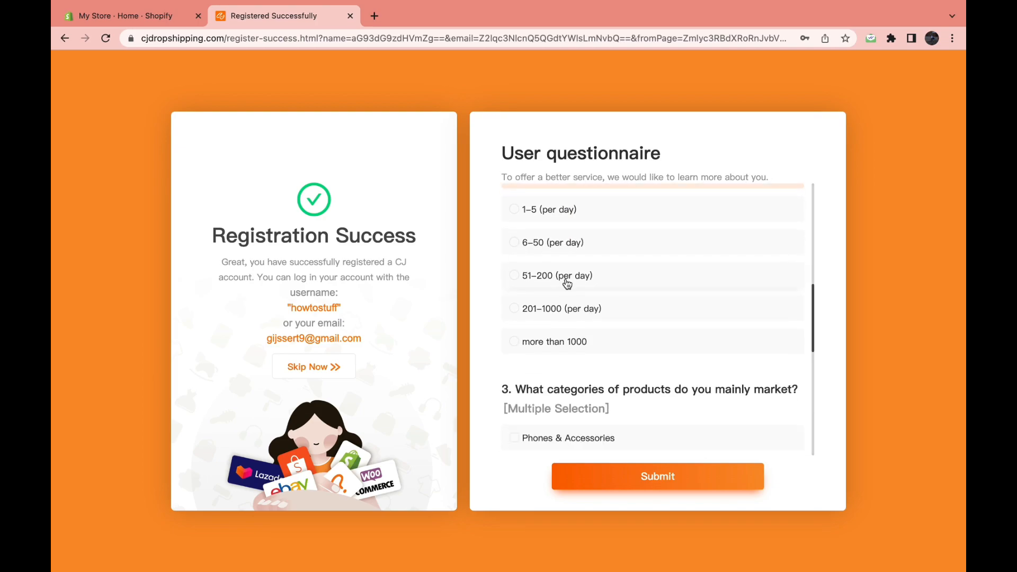
scroll("down", 3)
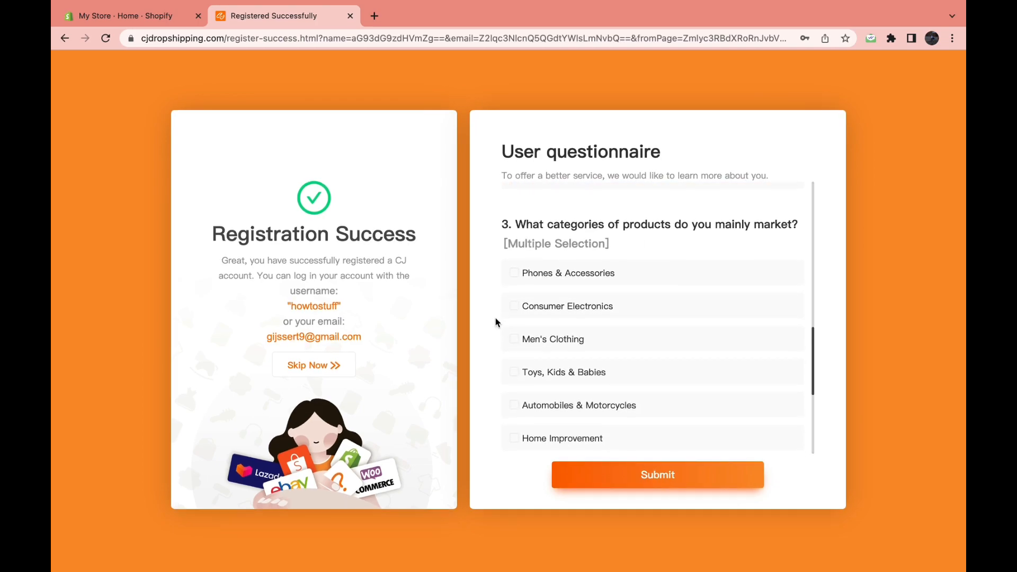
scroll("down", 3)
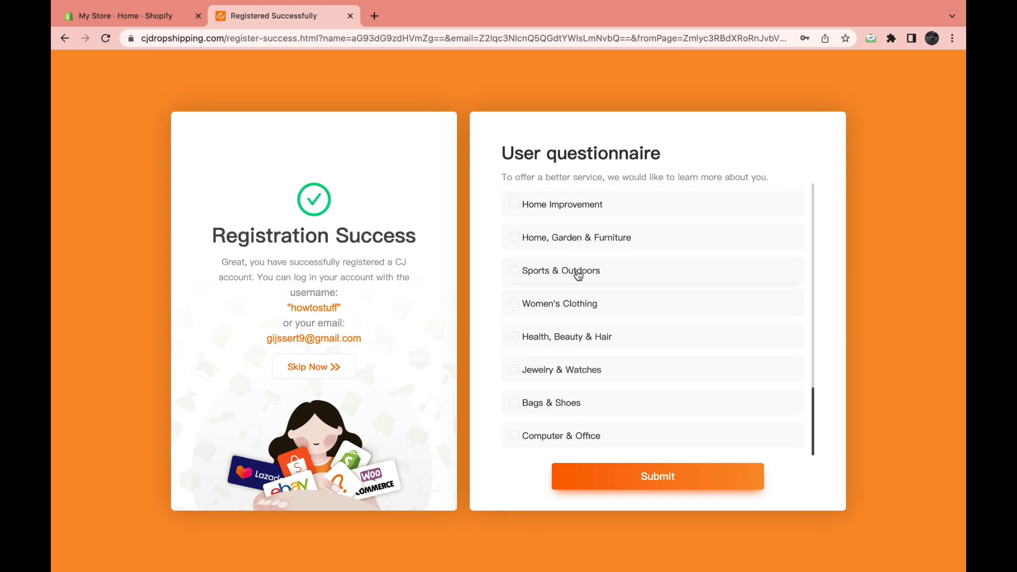
mouse_move(607, 476)
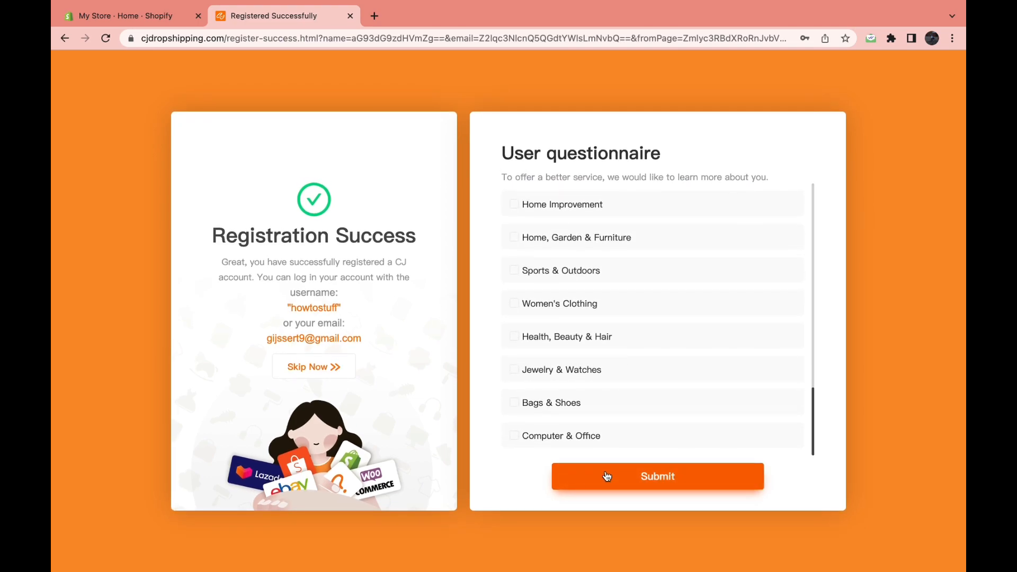
left_click(657, 477)
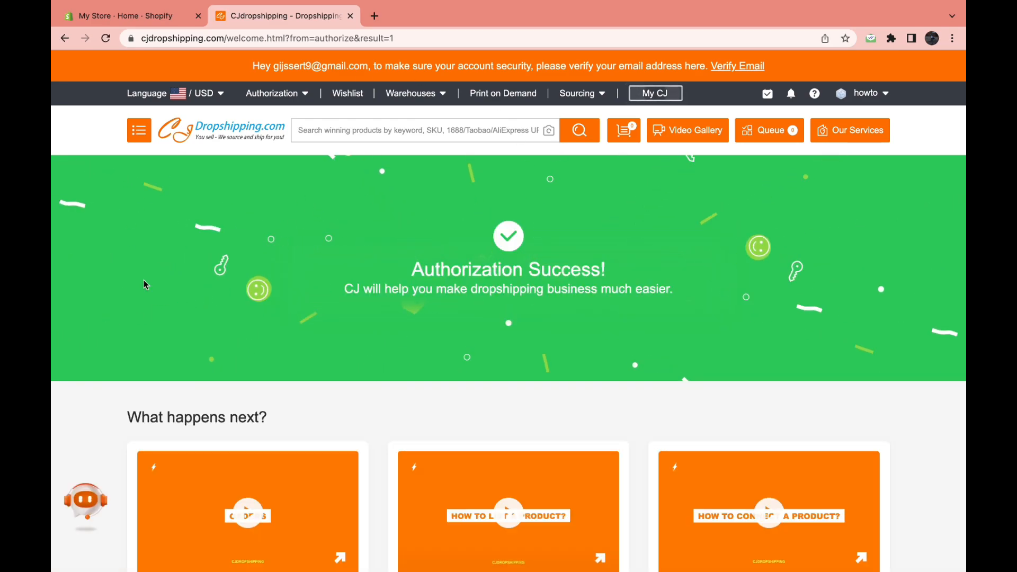
Choose List Now on the Authorization Success page to reach CJ's product catalogue
scroll("down", 3)
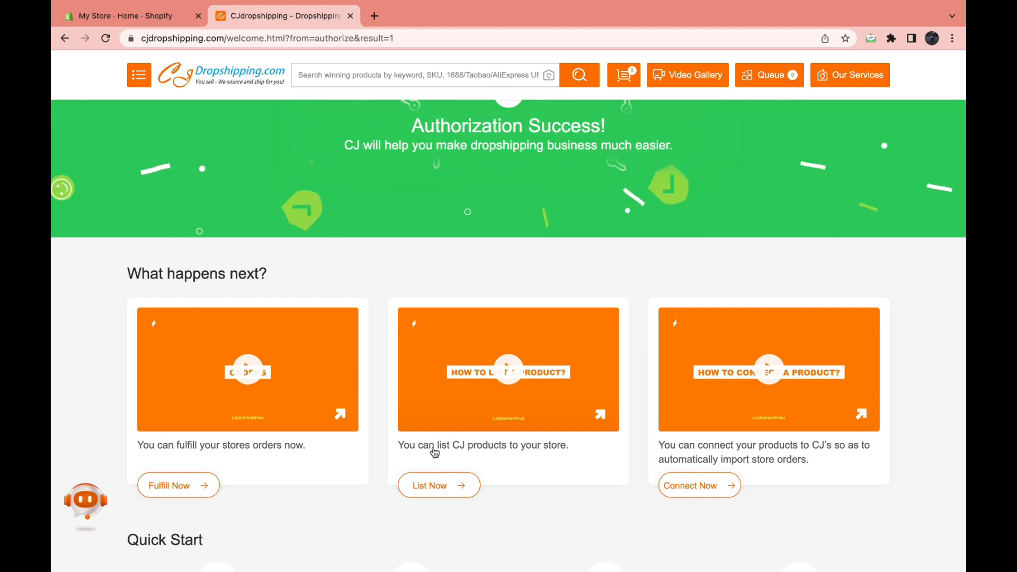
mouse_move(537, 470)
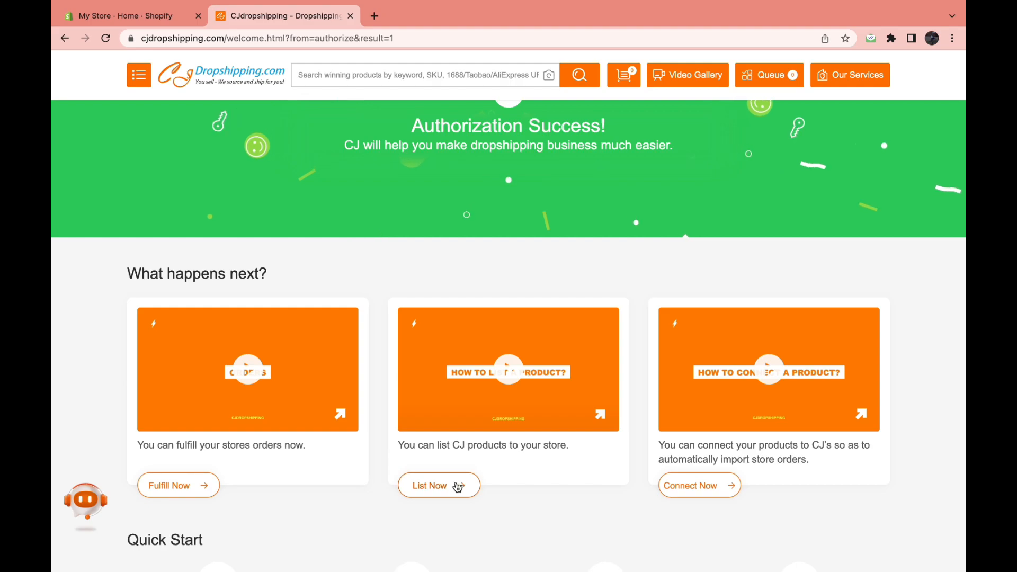
left_click(438, 485)
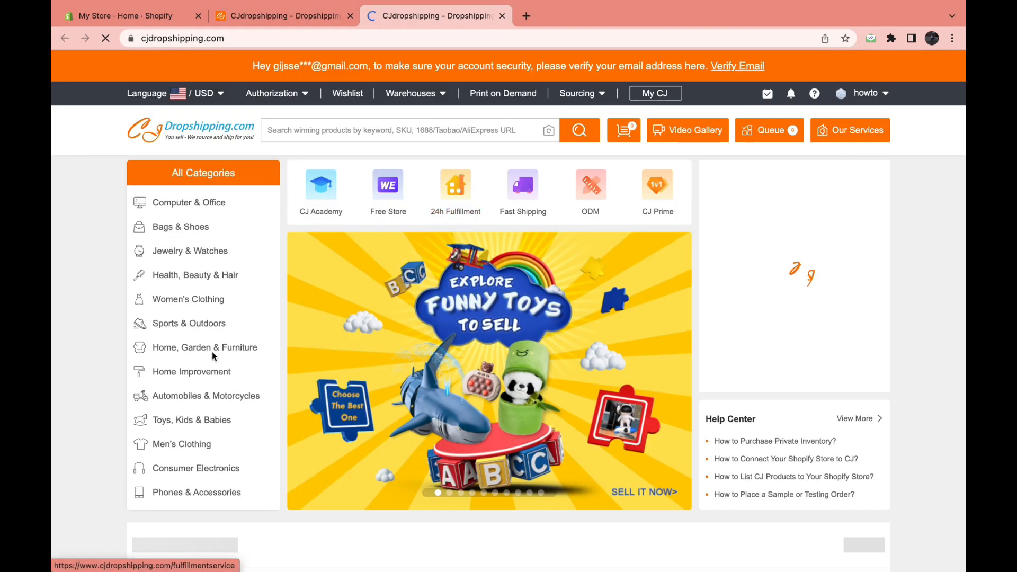
List the Foldable Car Windshield Sun Shade product to the store from the catalogue grid
scroll("down", 3)
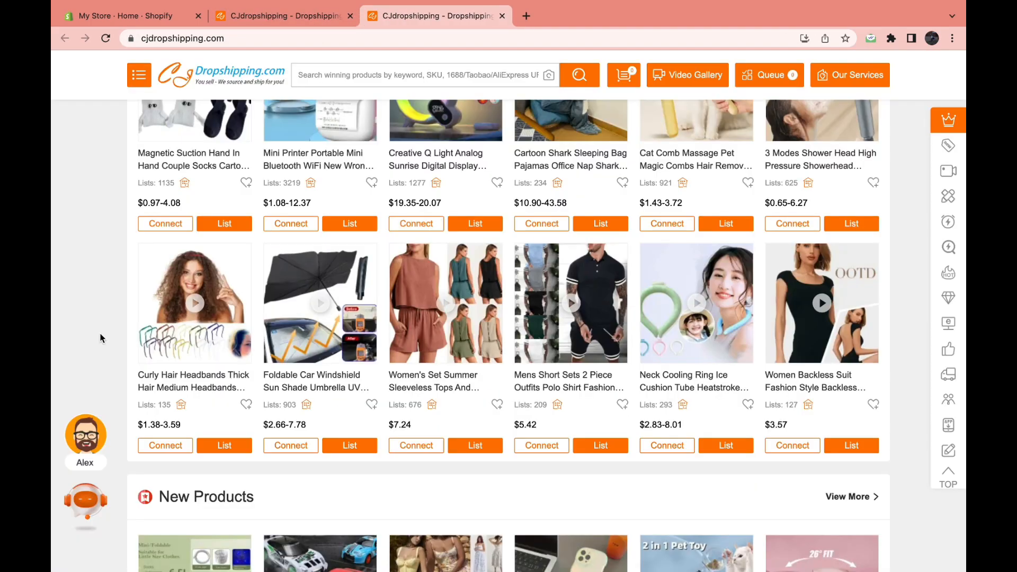
mouse_move(296, 354)
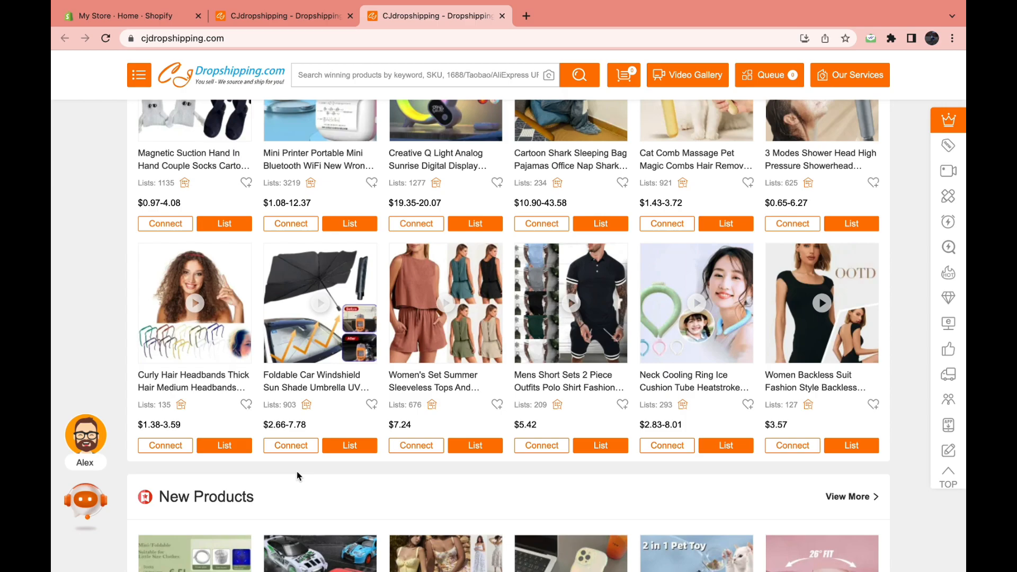
mouse_move(319, 303)
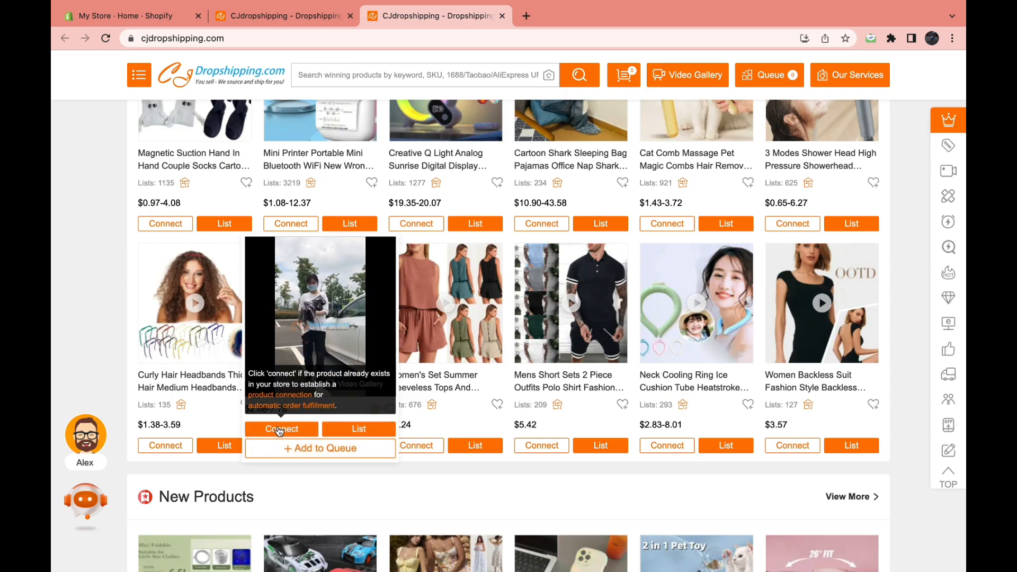
mouse_move(355, 433)
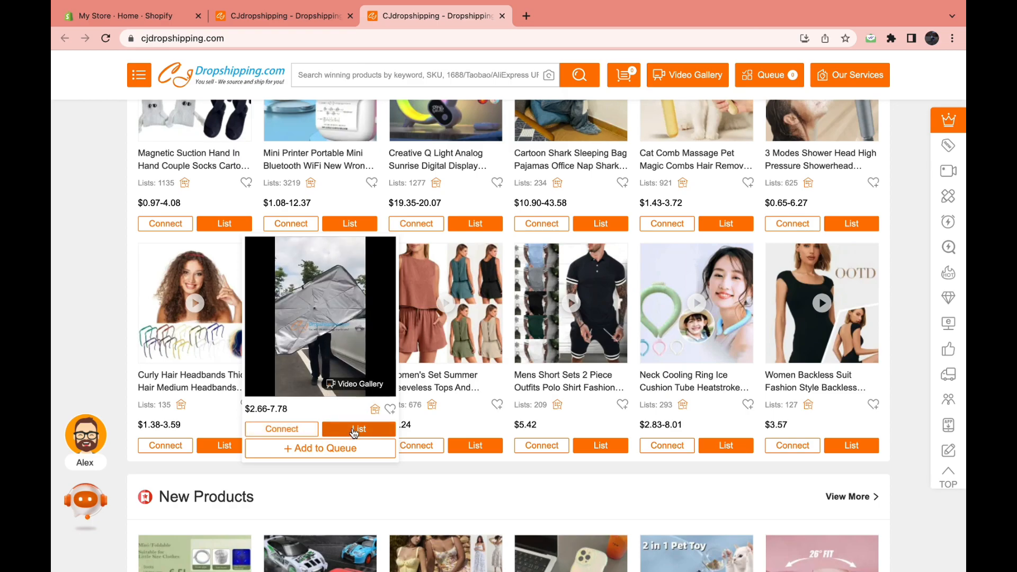
left_click(358, 429)
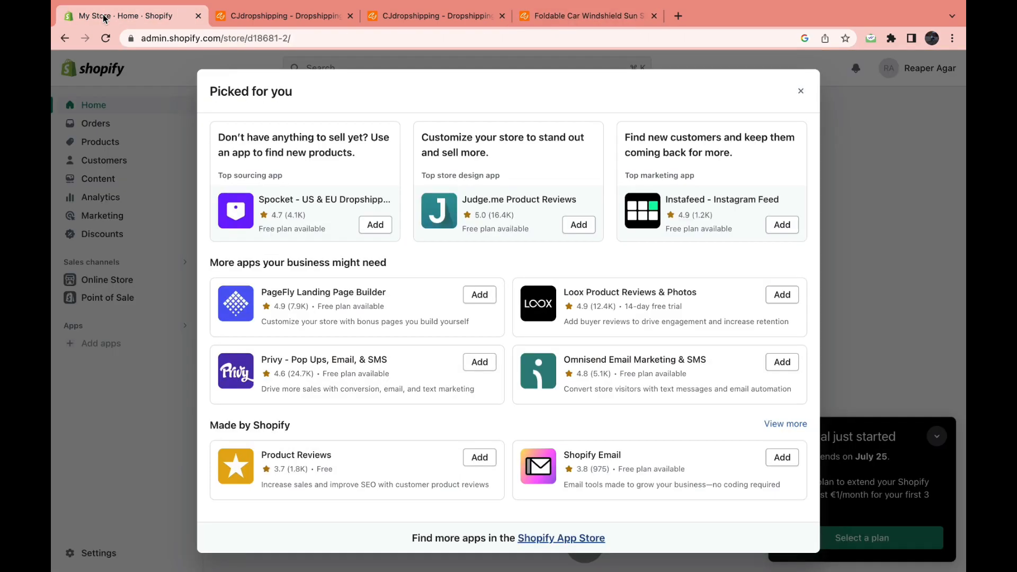
Dismiss the Picked for you apps popup on the store admin home
left_click(801, 91)
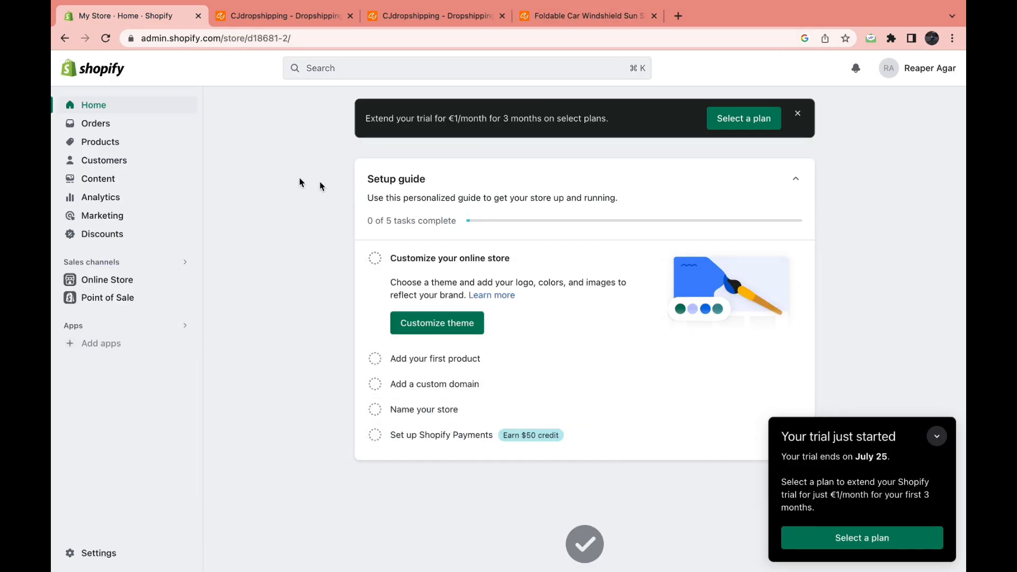
mouse_move(282, 561)
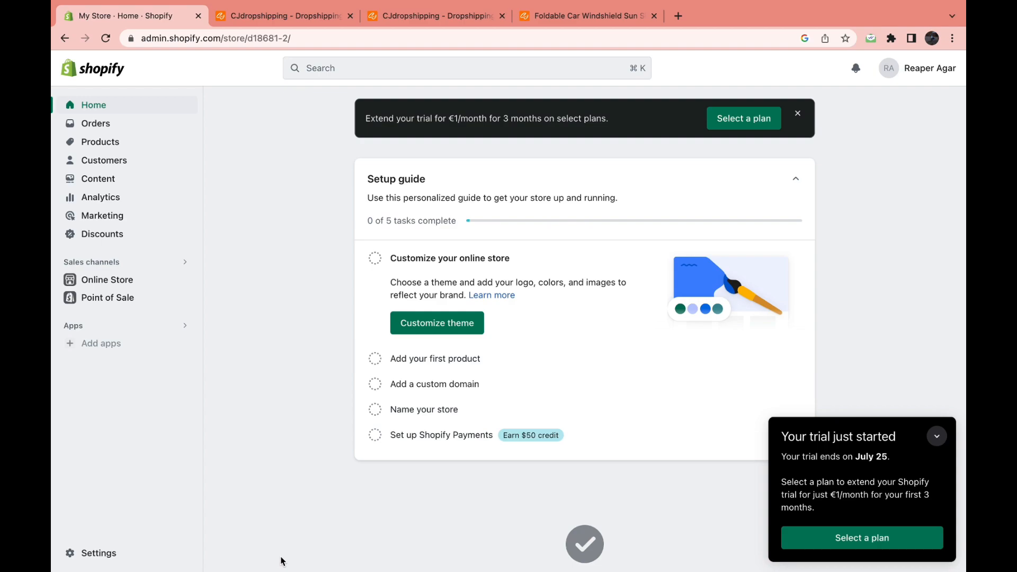